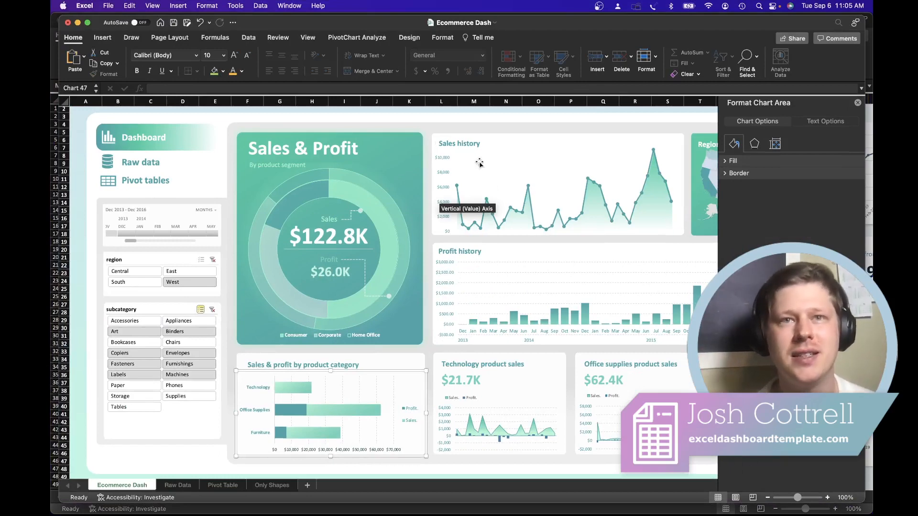
mouse_move(482, 168)
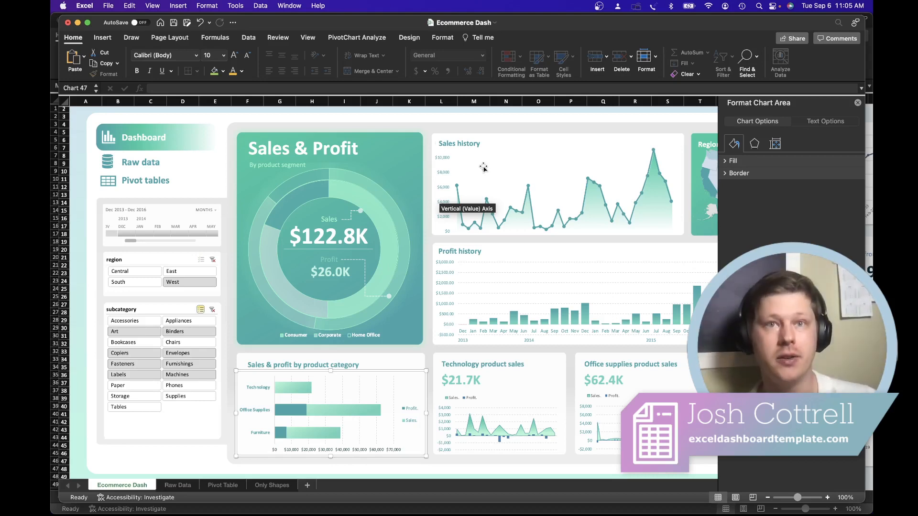
mouse_move(472, 162)
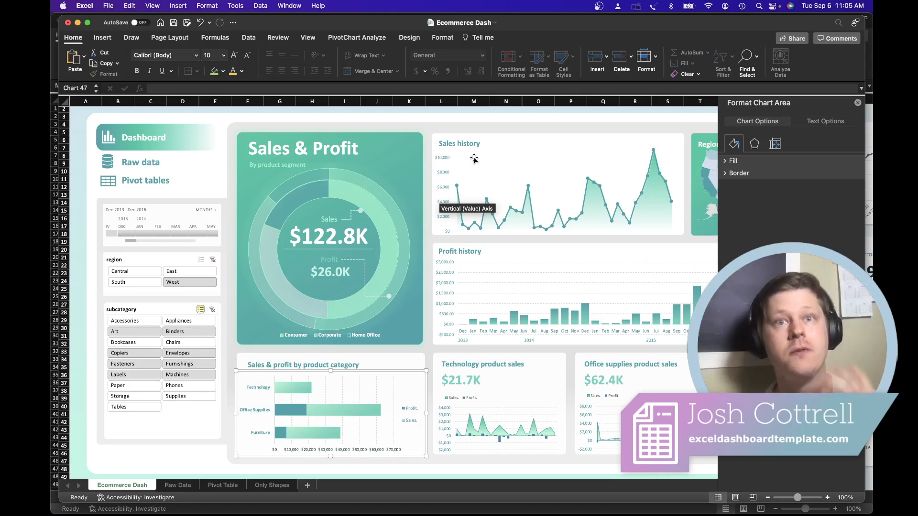
mouse_move(496, 127)
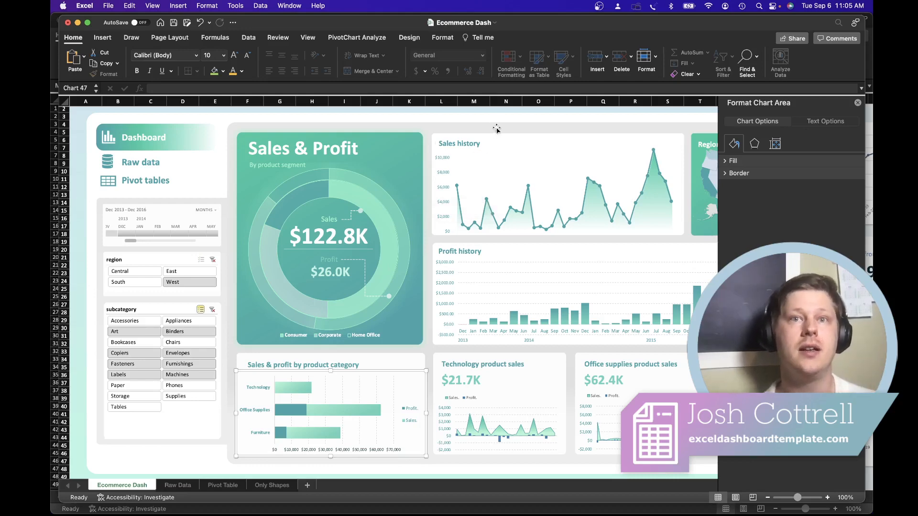
mouse_move(493, 140)
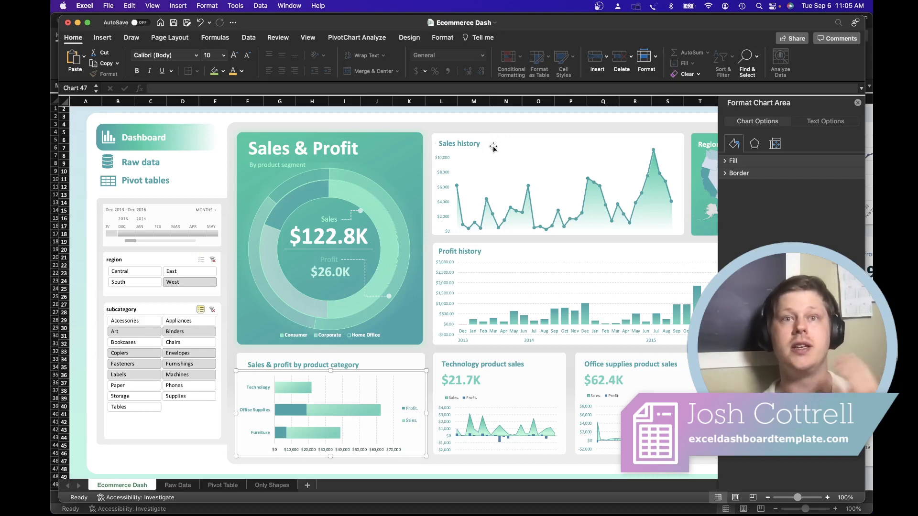
mouse_move(489, 146)
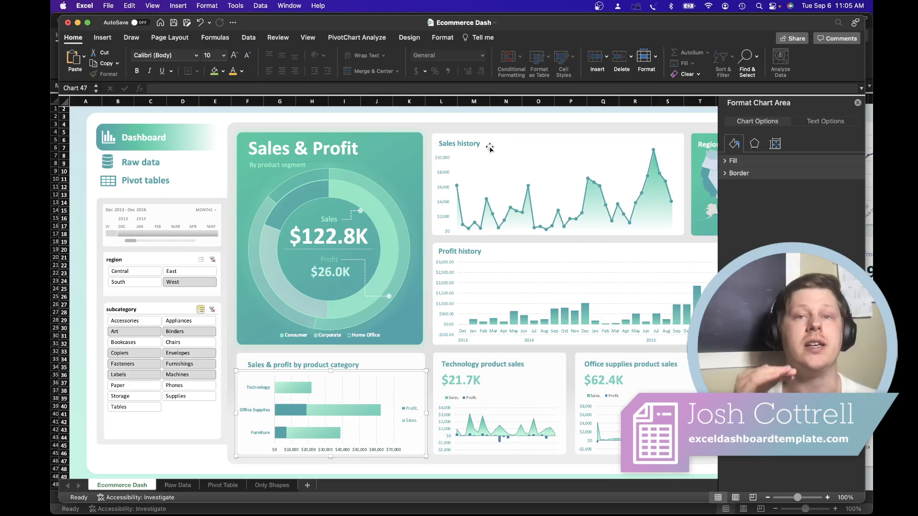
mouse_move(459, 217)
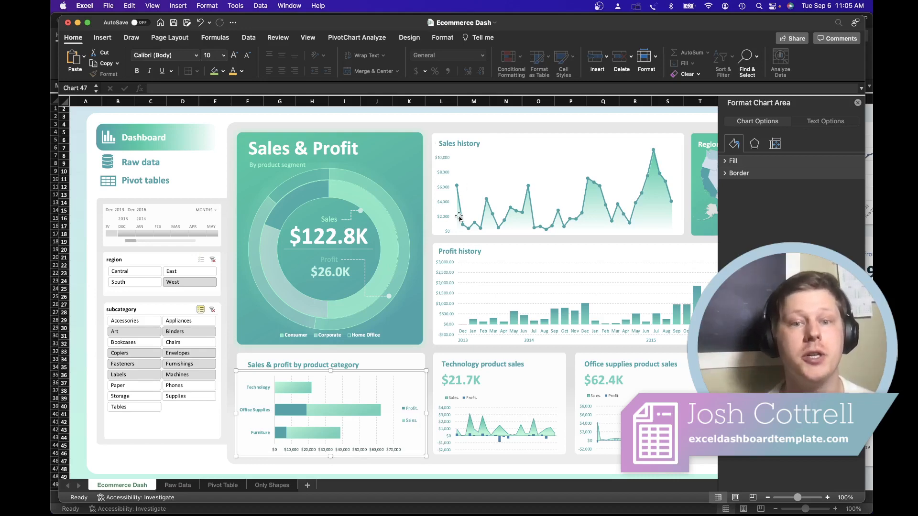
Dismiss the Format Chart Area pane so the full Ecommerce dashboard with the Regional sales map shows.
scroll(up, 3)
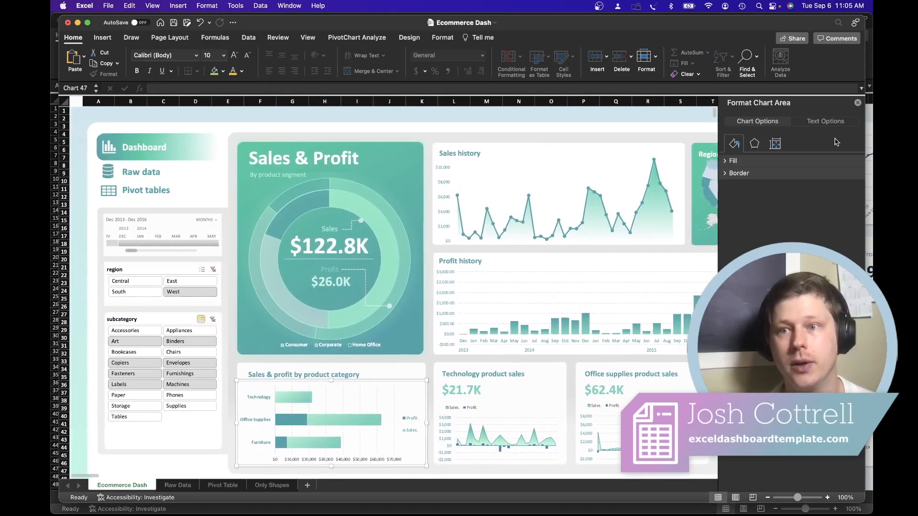
click(859, 102)
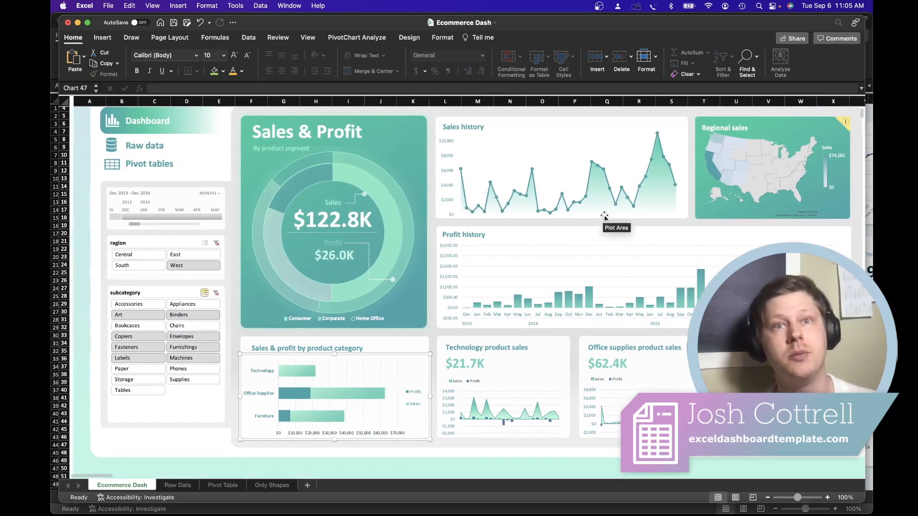
scroll(up, 3)
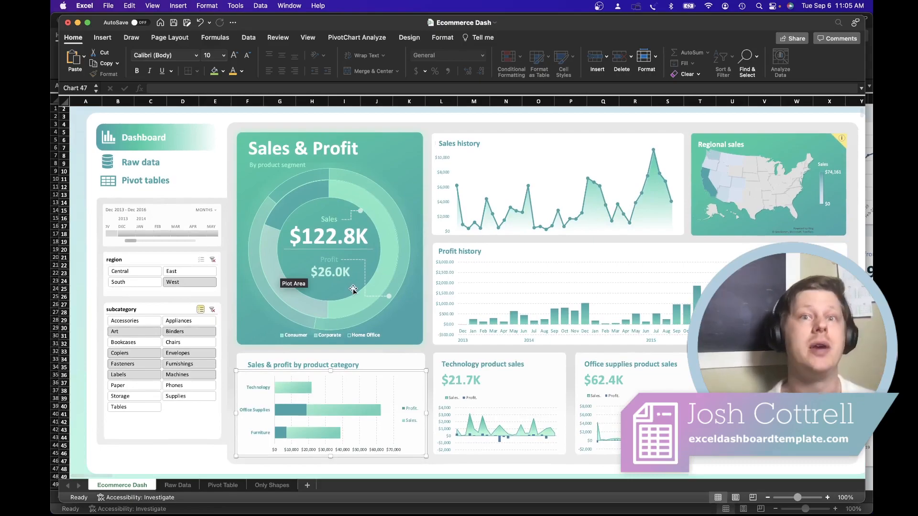
scroll(up, 3)
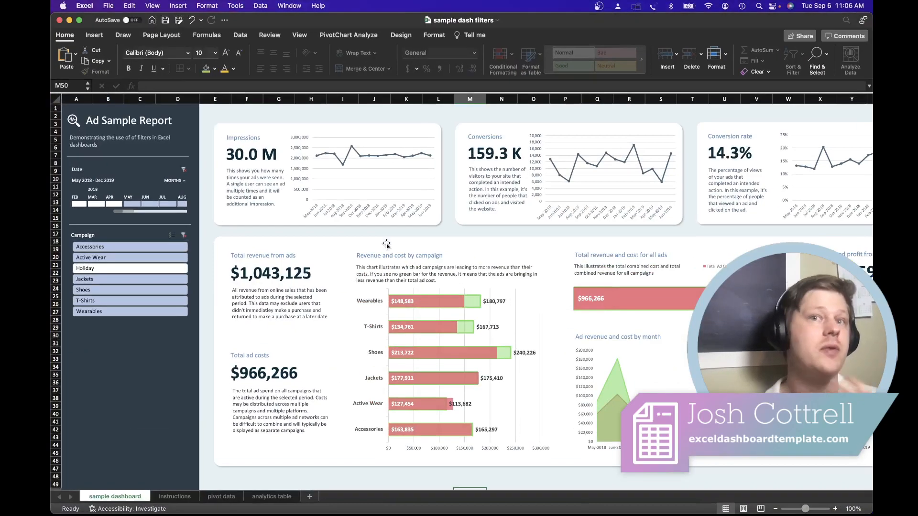
scroll(down, 3)
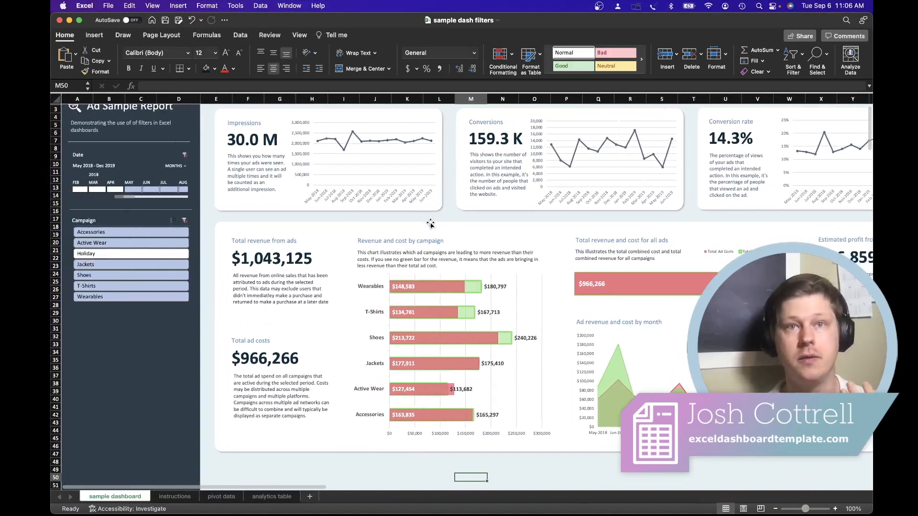
scroll(up, 3)
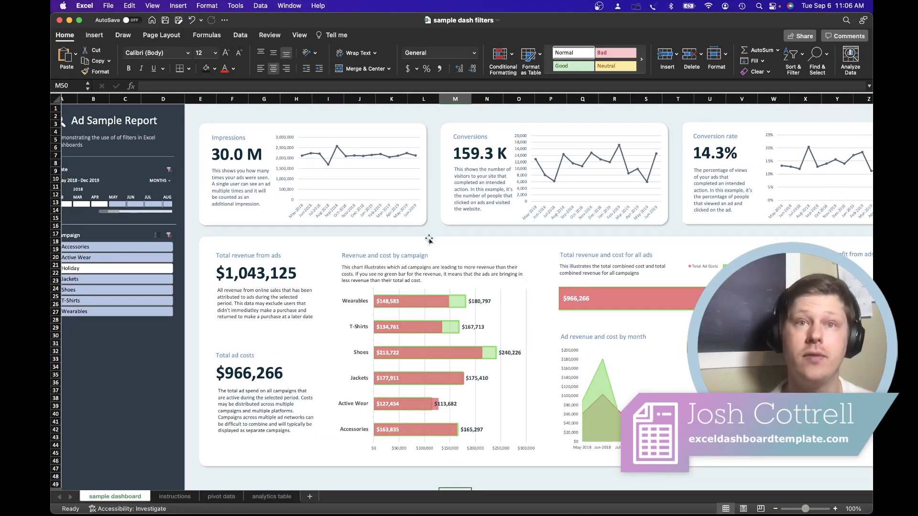
mouse_move(332, 363)
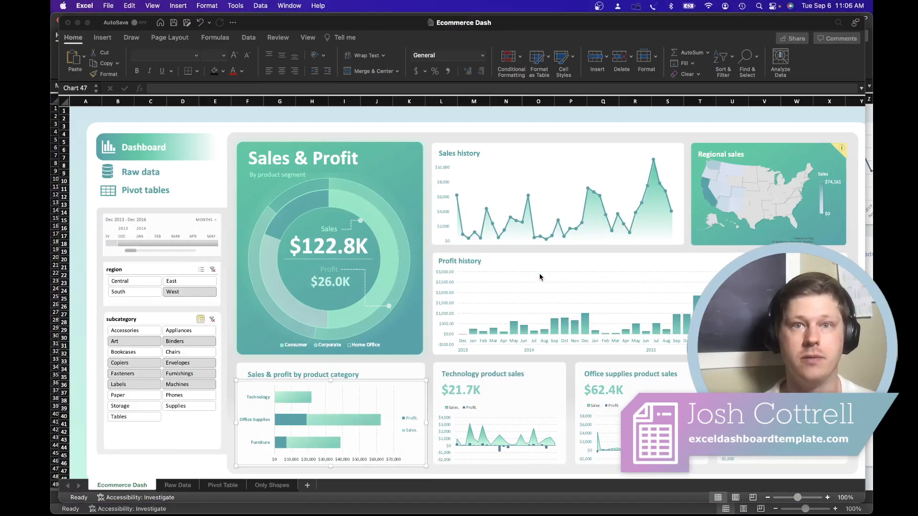
click(457, 221)
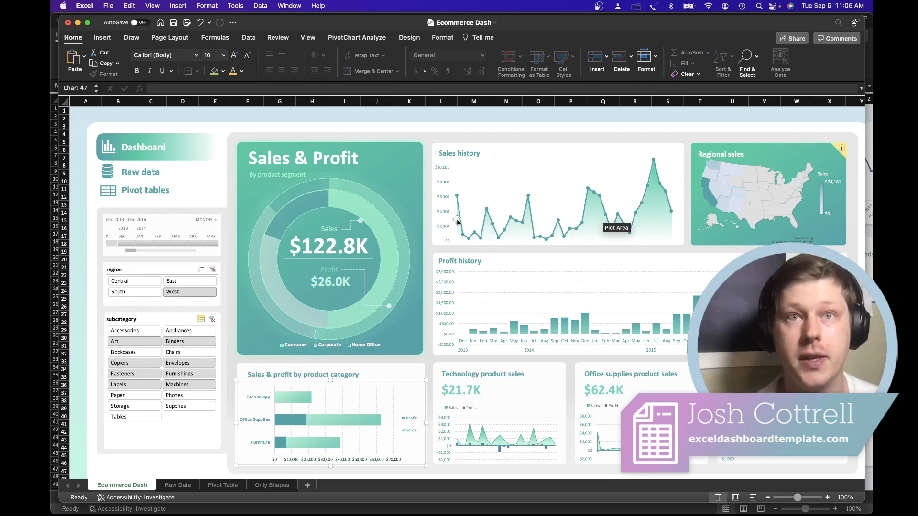
mouse_move(443, 165)
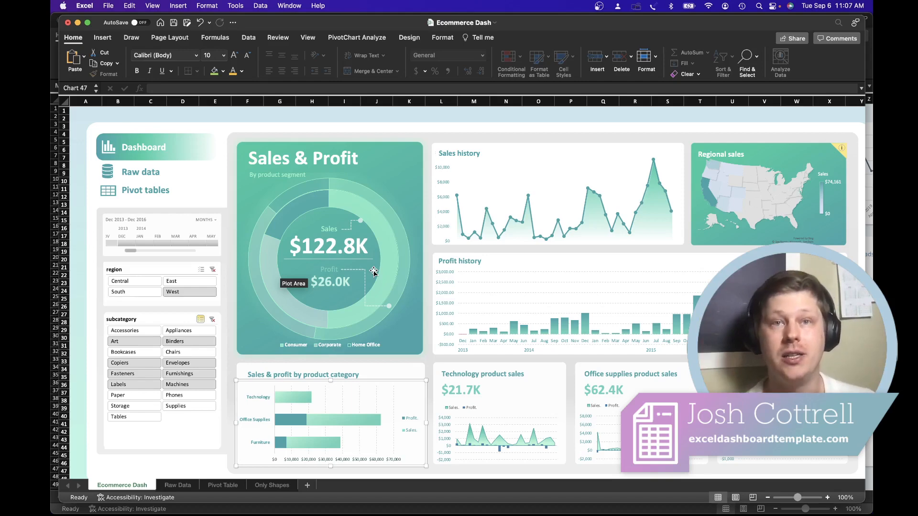
mouse_move(232, 487)
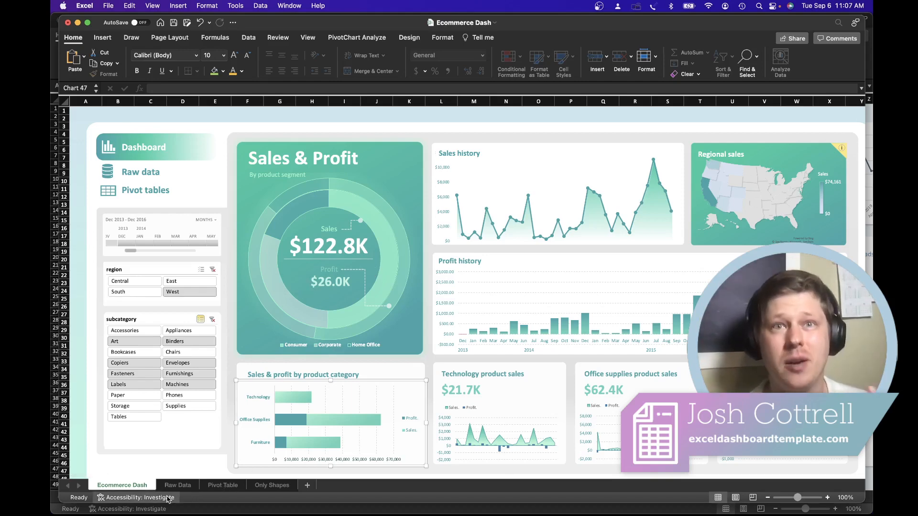
Switch to the Raw Data sheet and browse across the order table columns.
click(178, 485)
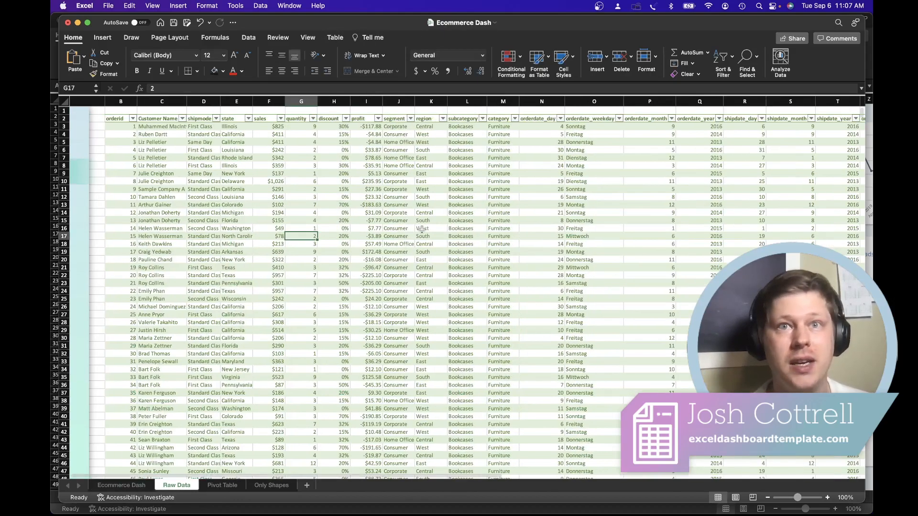
scroll(right, 3)
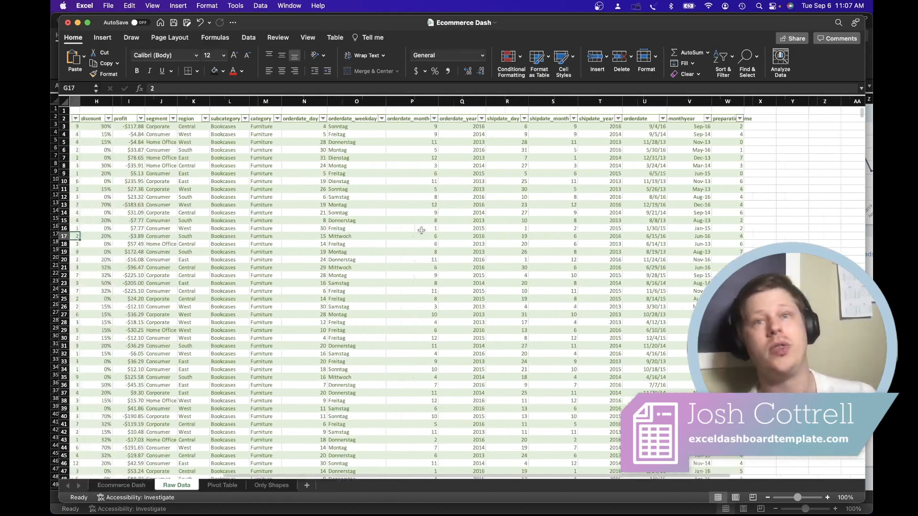
scroll(left, 3)
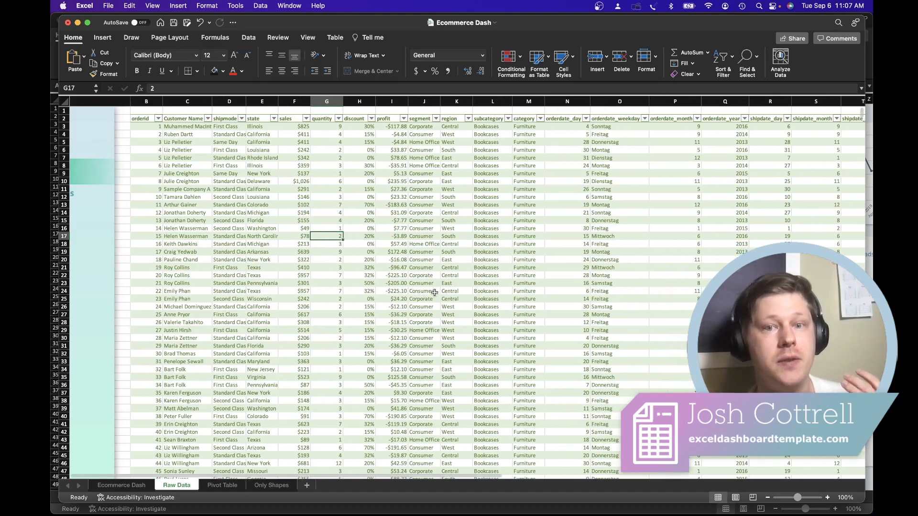
scroll(right, 3)
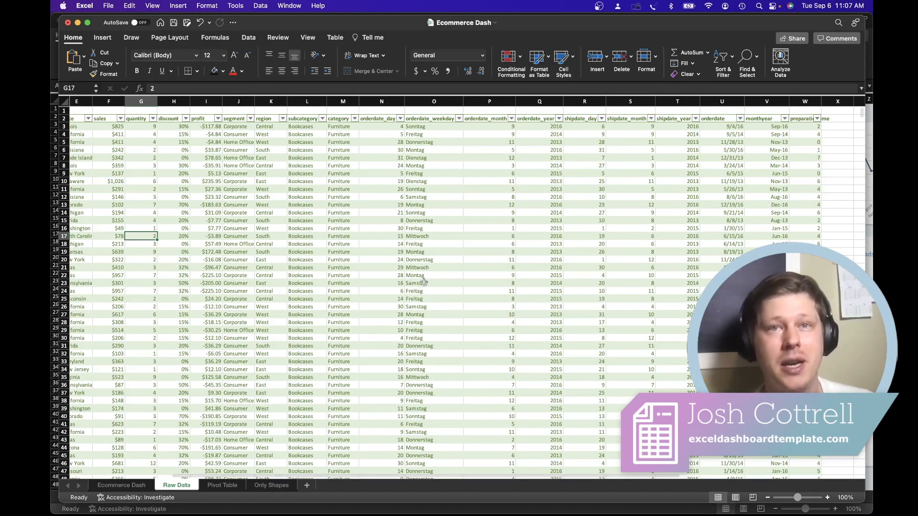
mouse_move(420, 251)
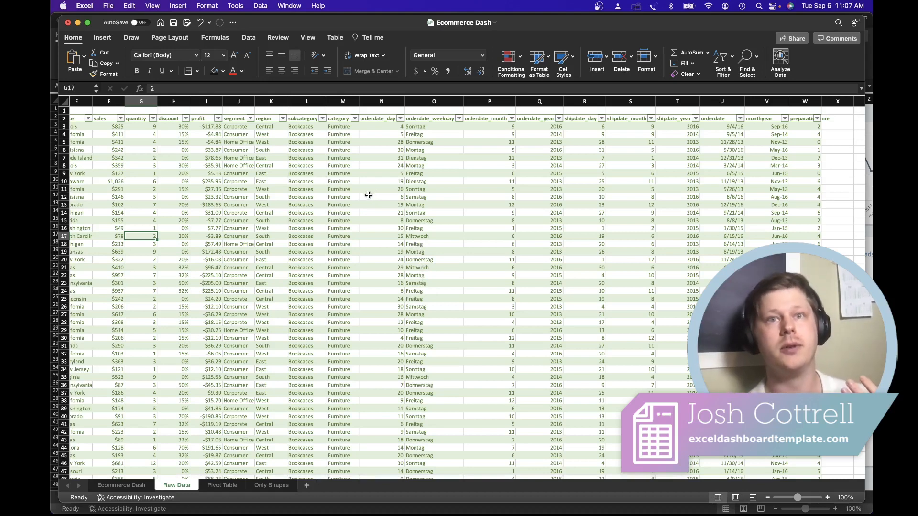
scroll(right, 3)
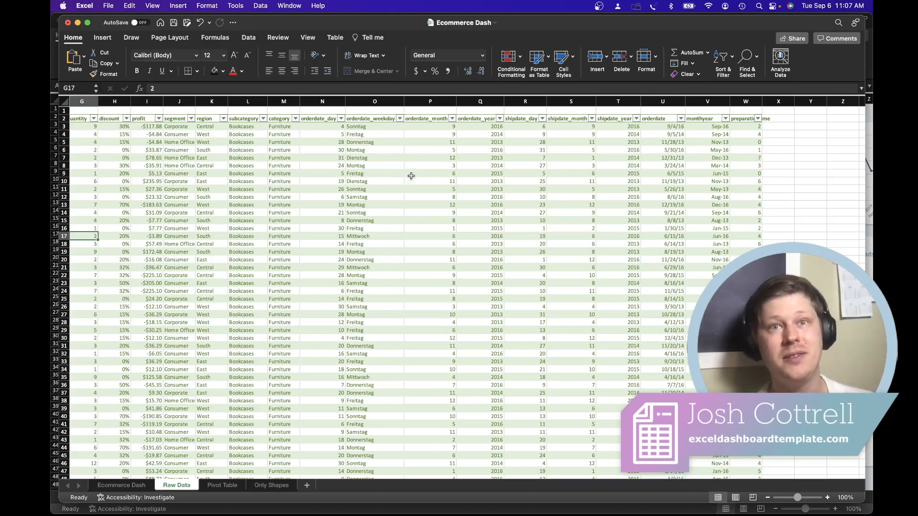
mouse_move(423, 166)
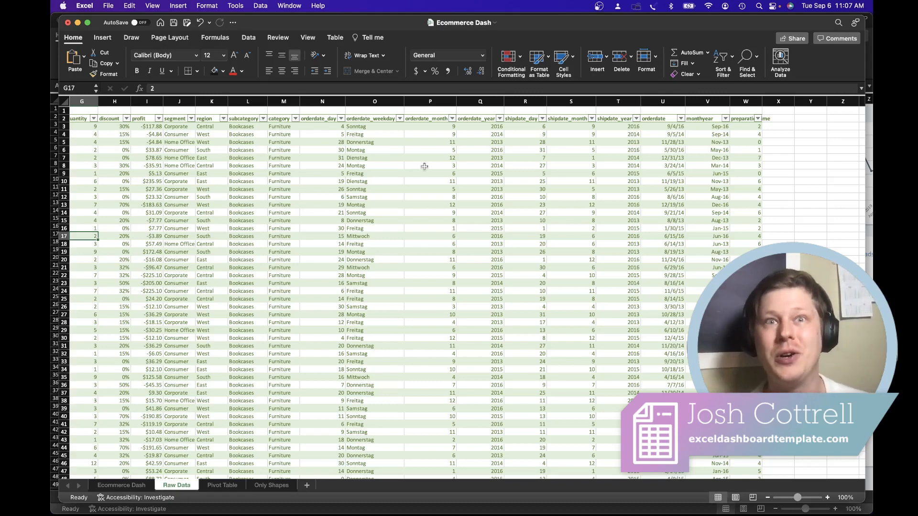
mouse_move(463, 195)
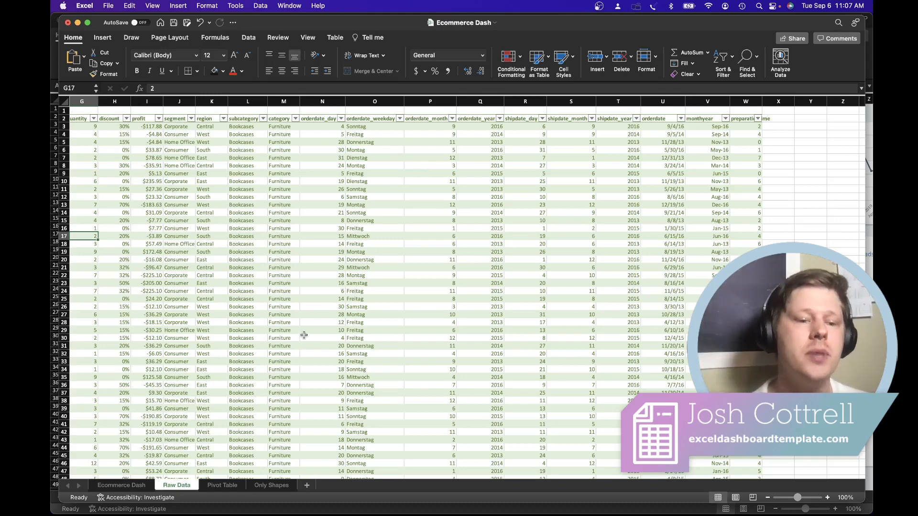
click(122, 486)
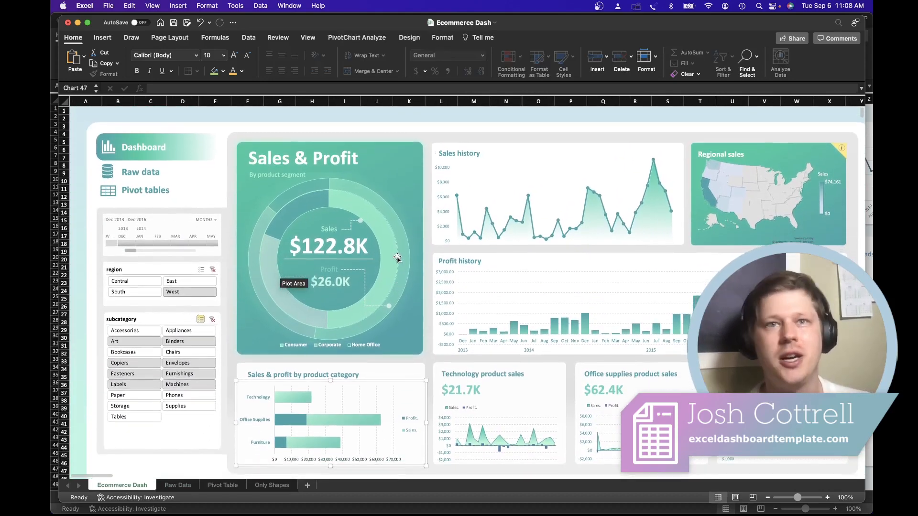
mouse_move(398, 256)
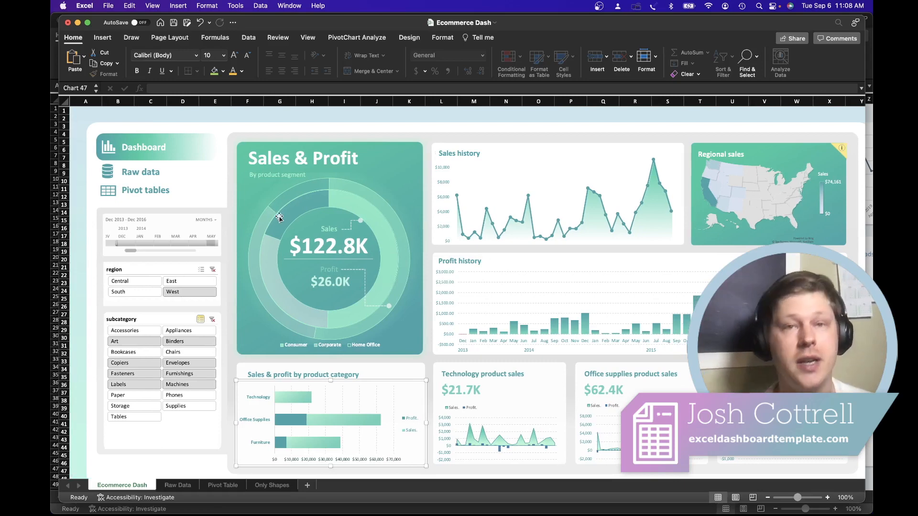
mouse_move(281, 224)
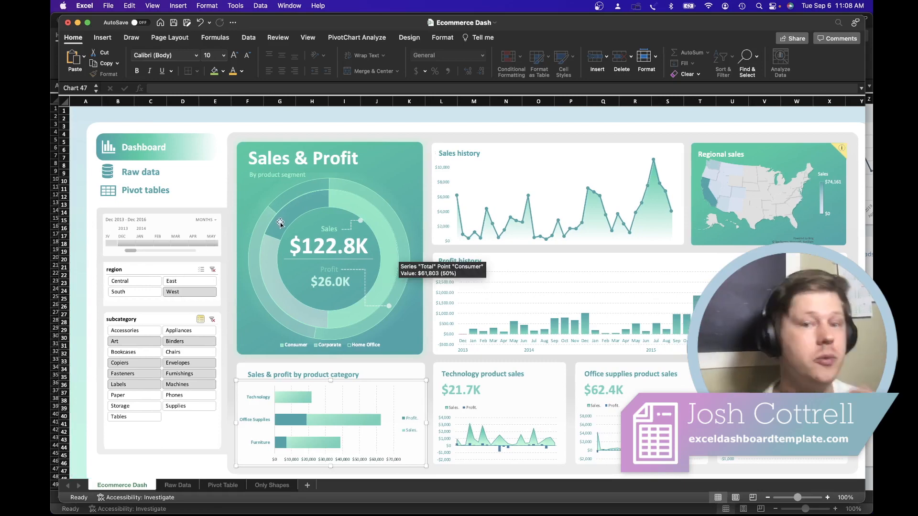
mouse_move(224, 223)
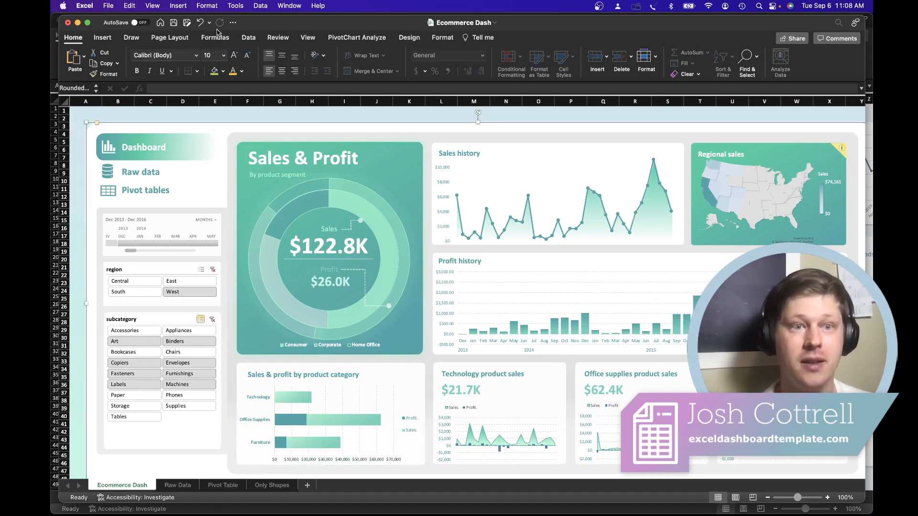
click(102, 37)
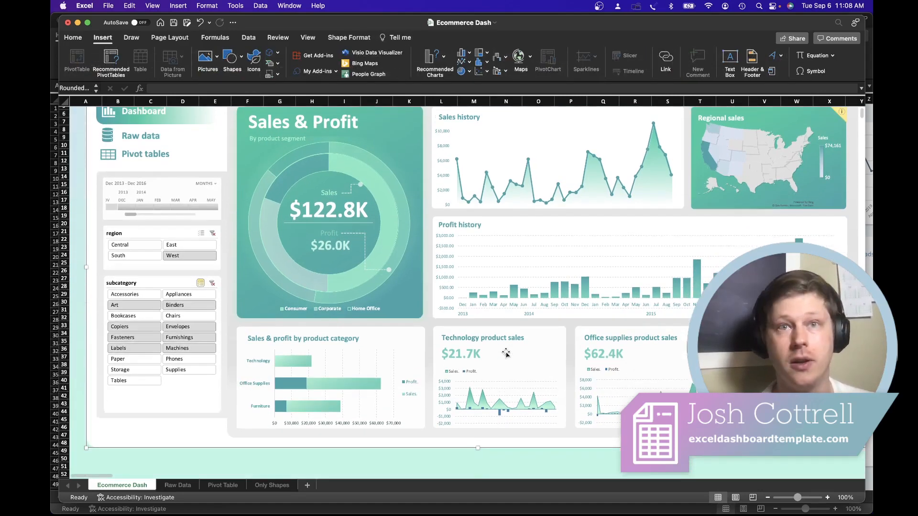
scroll(down, 3)
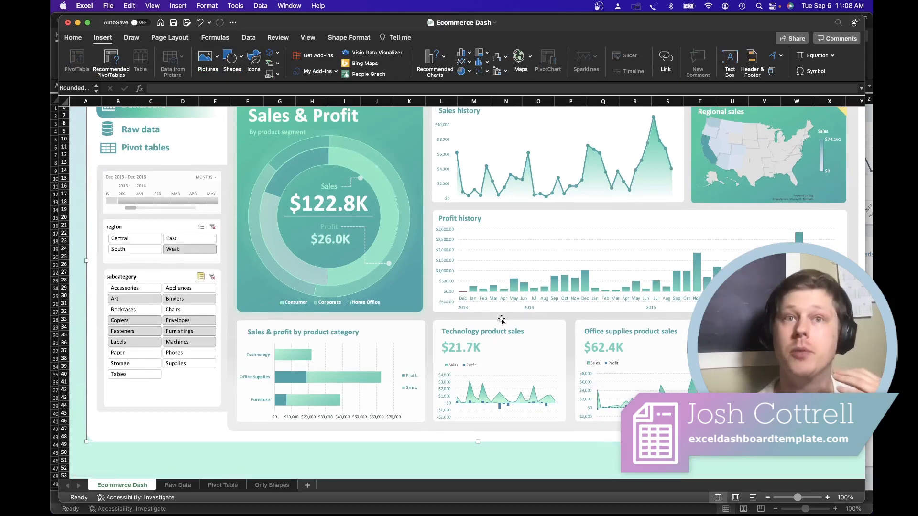
scroll(up, 3)
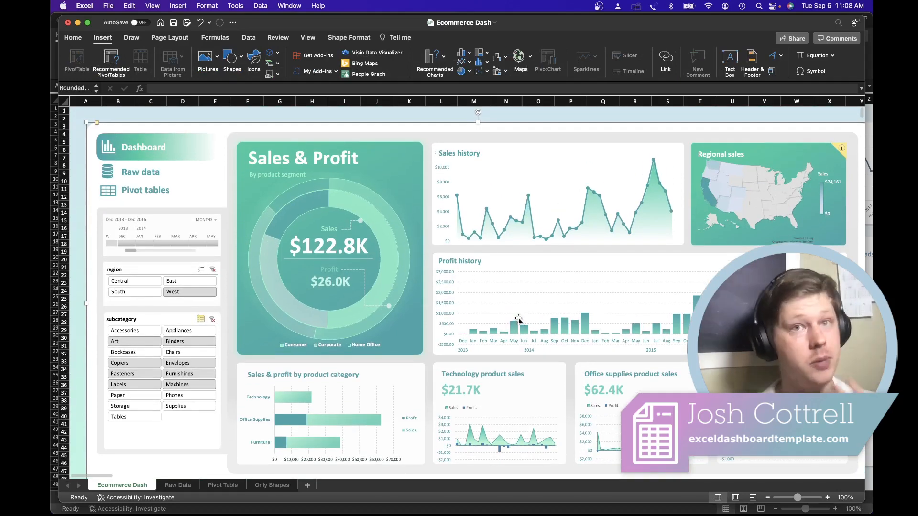
mouse_move(519, 320)
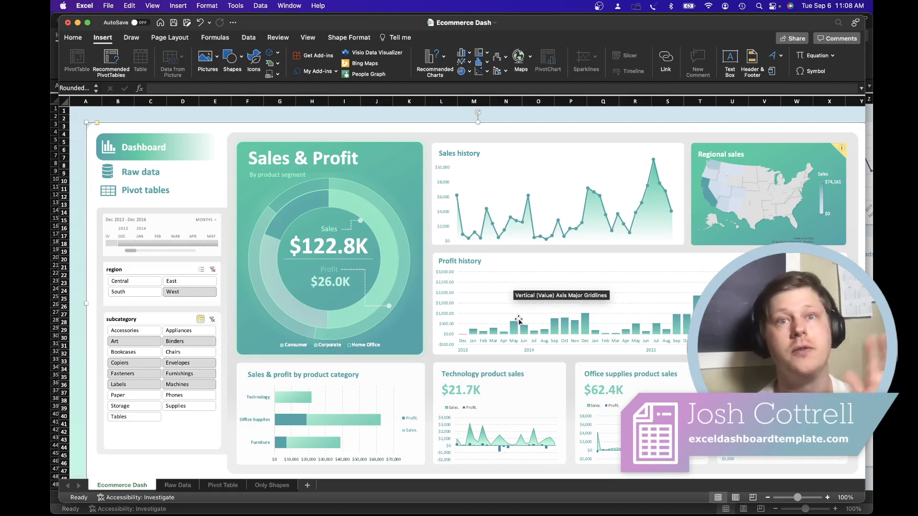
mouse_move(452, 330)
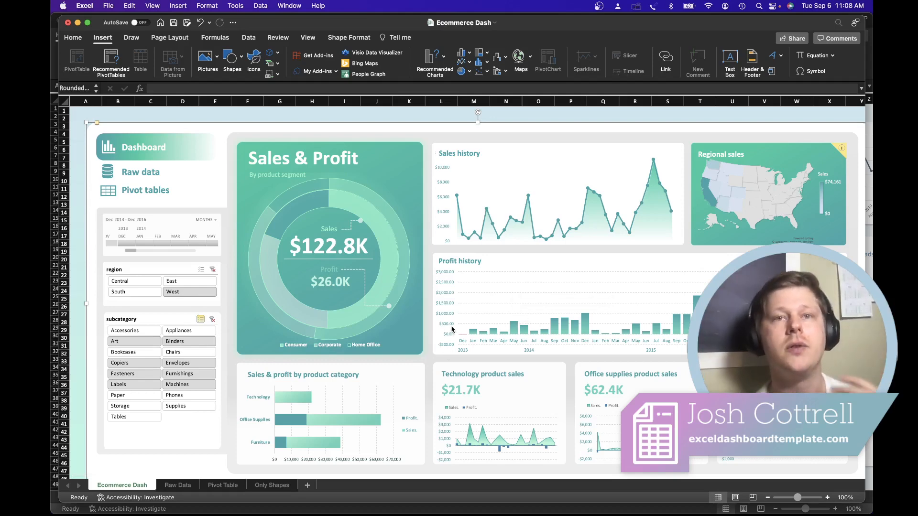
mouse_move(450, 312)
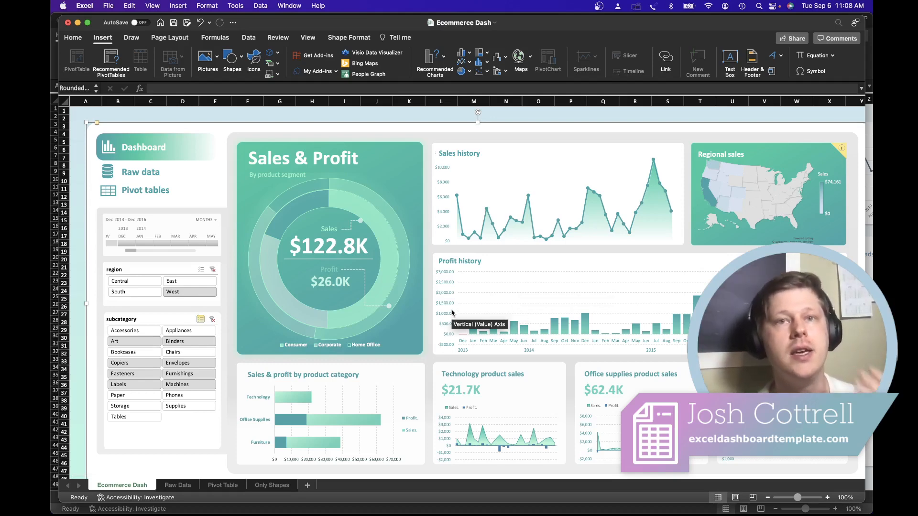
mouse_move(460, 280)
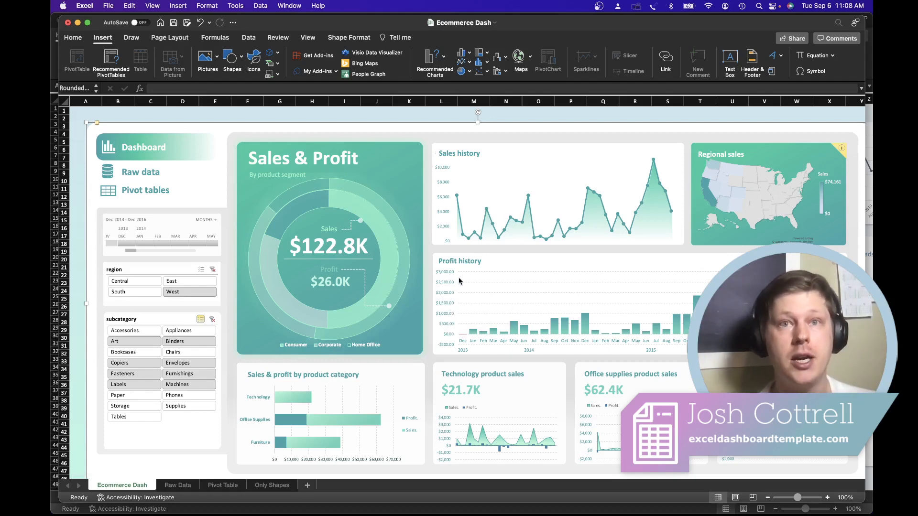
mouse_move(447, 293)
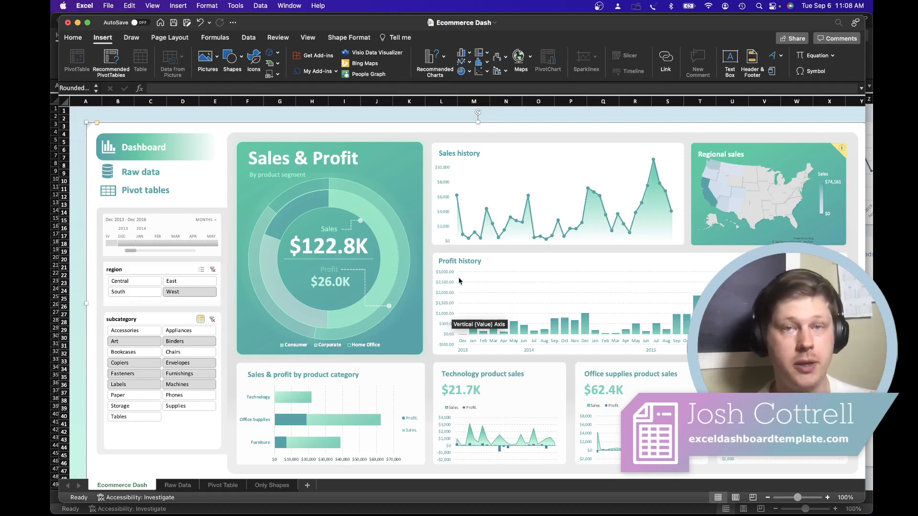
mouse_move(480, 277)
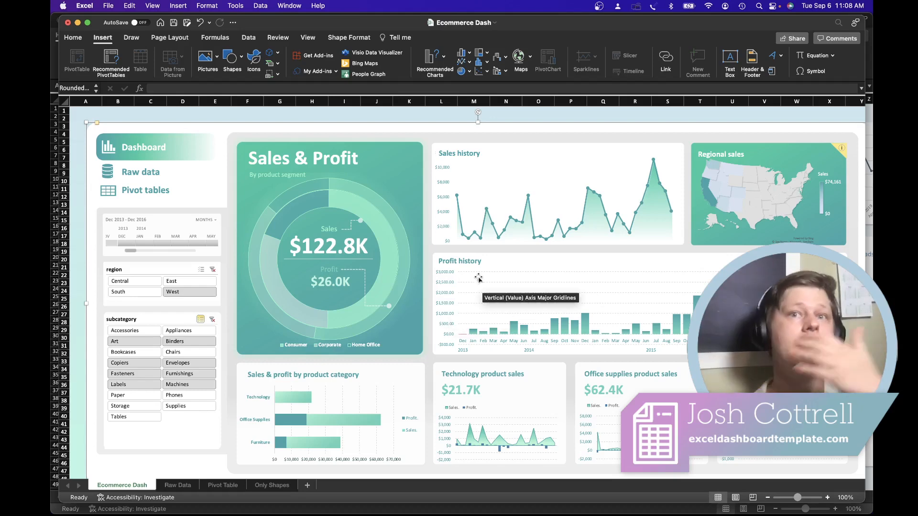
mouse_move(536, 315)
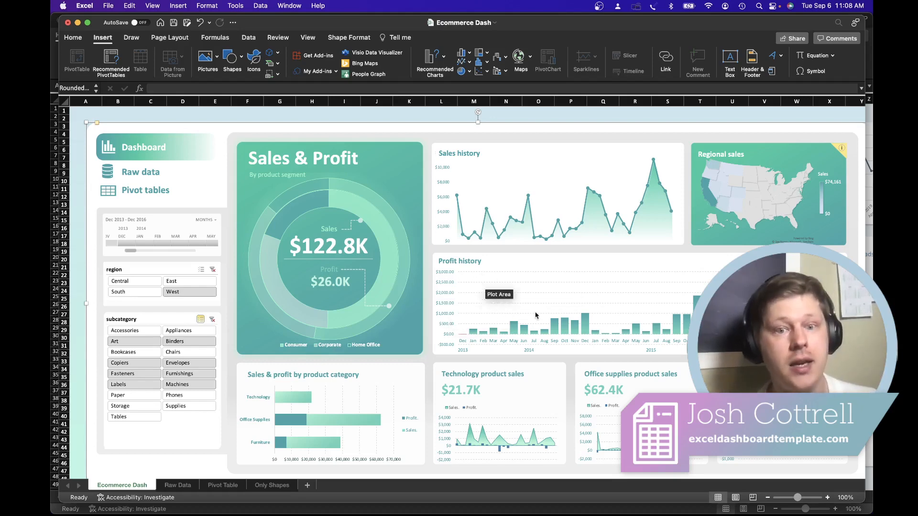
mouse_move(532, 307)
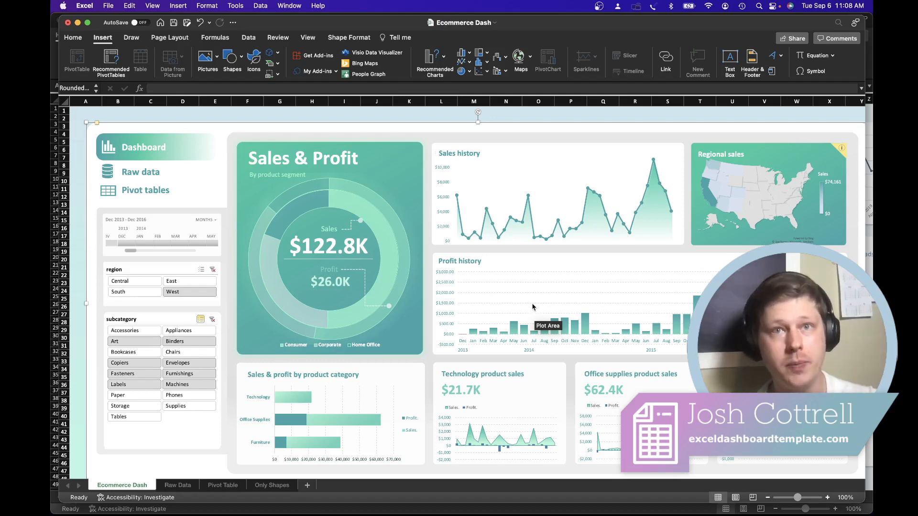
mouse_move(532, 307)
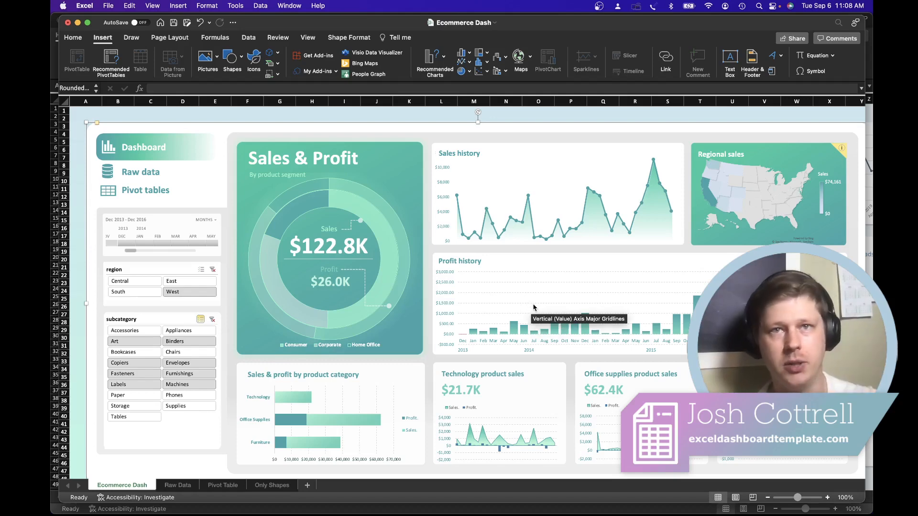
mouse_move(362, 234)
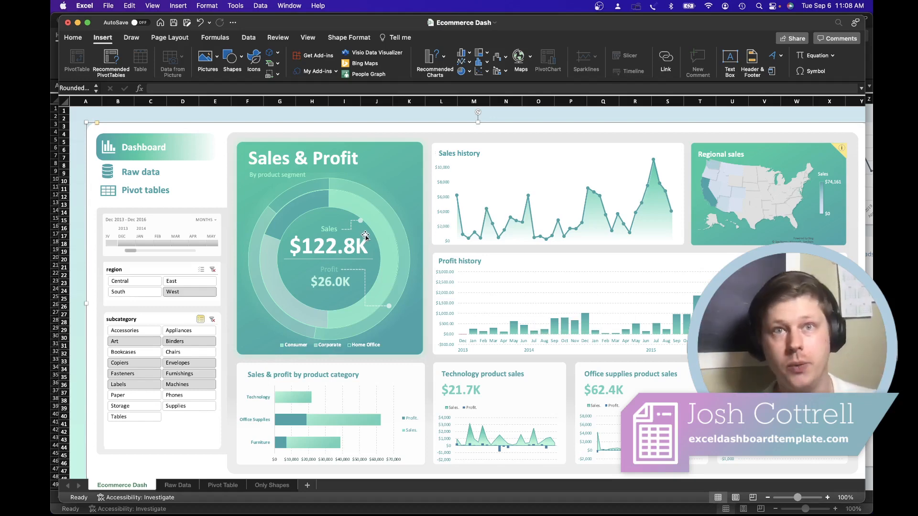
mouse_move(403, 220)
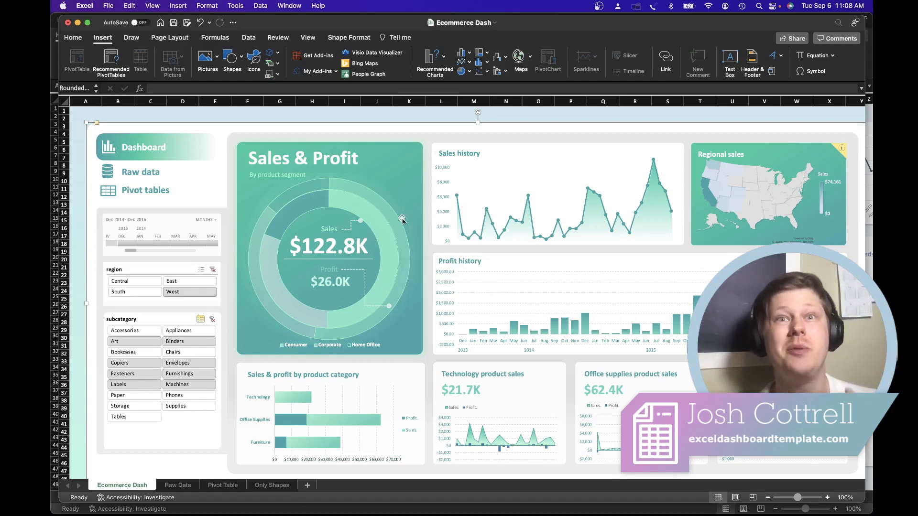
Bring the 'sample dash filters' workbook with the Ad Sample Report sheet into view.
scroll(down, 3)
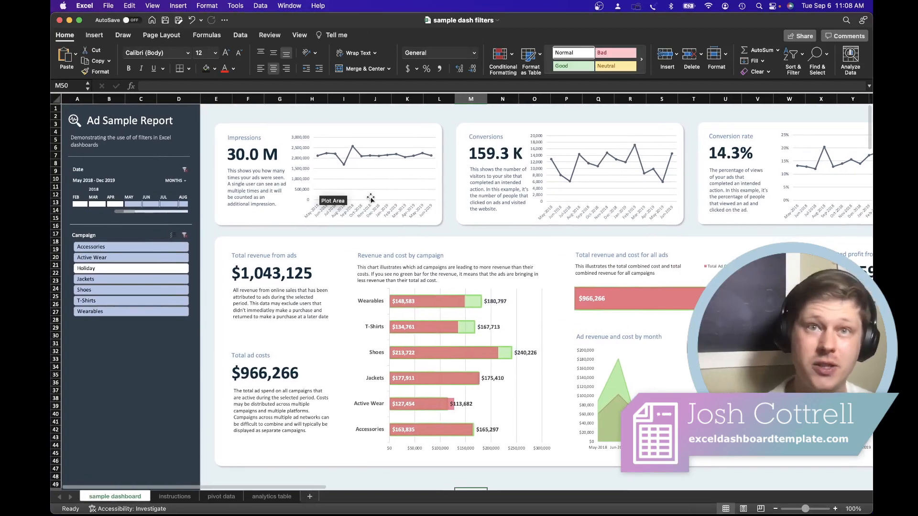
mouse_move(368, 188)
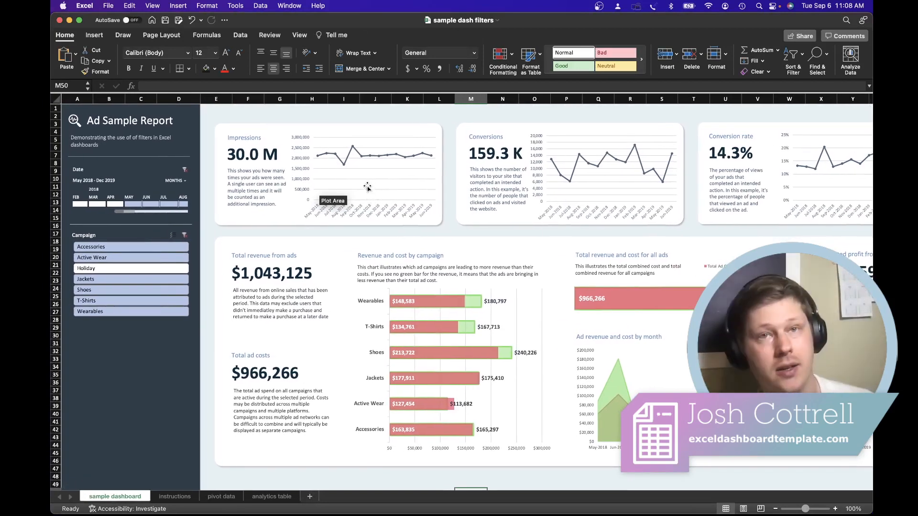
mouse_move(361, 178)
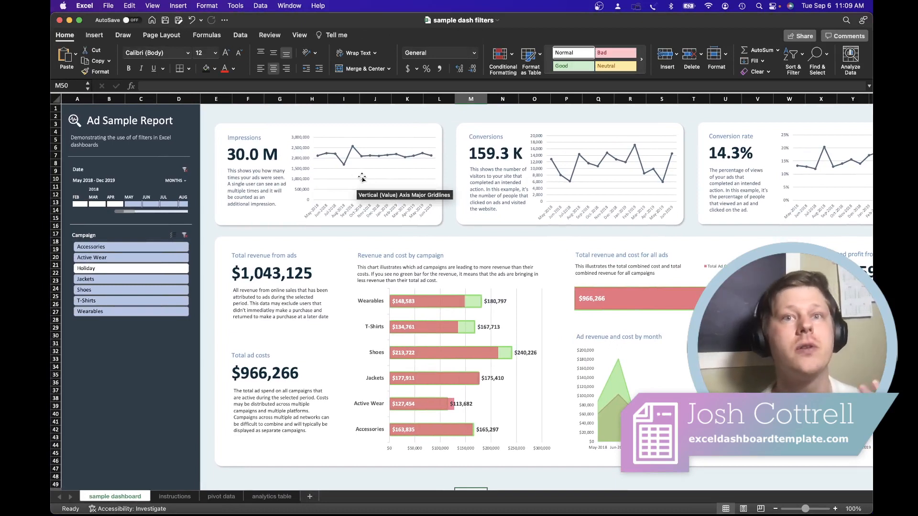
mouse_move(367, 176)
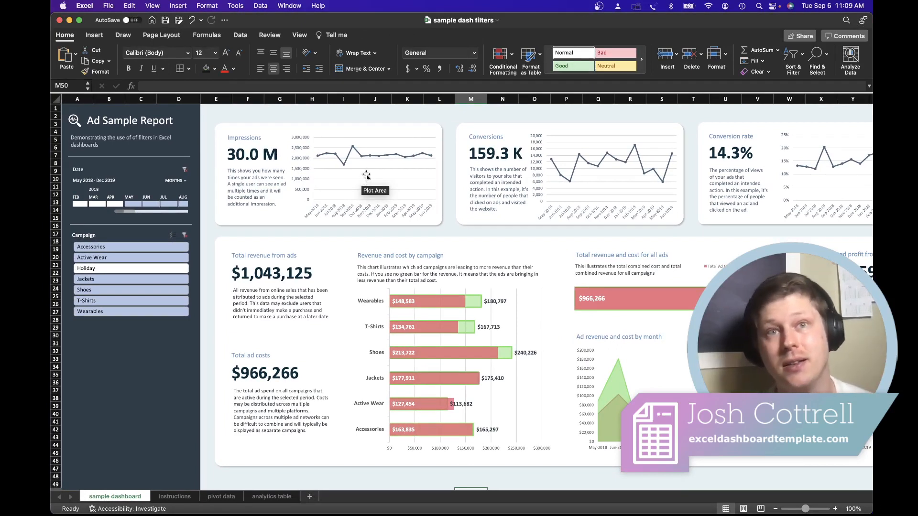
mouse_move(410, 159)
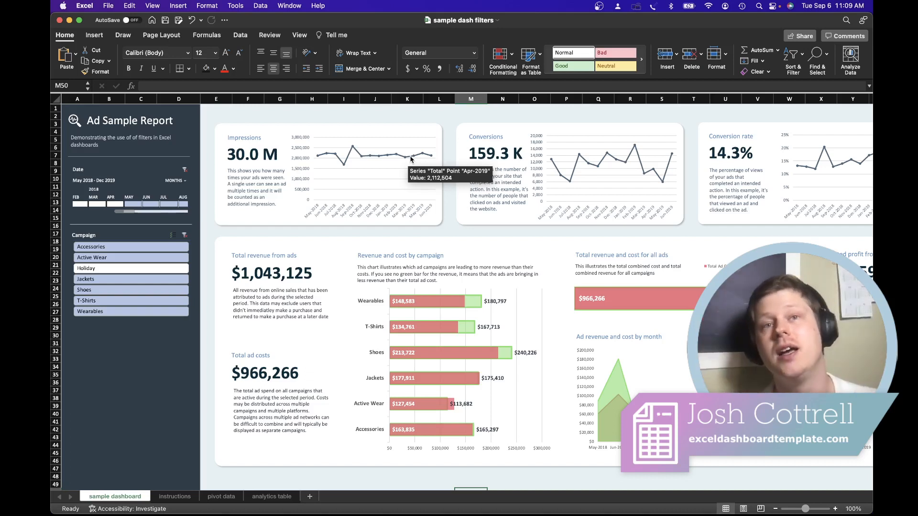
mouse_move(544, 309)
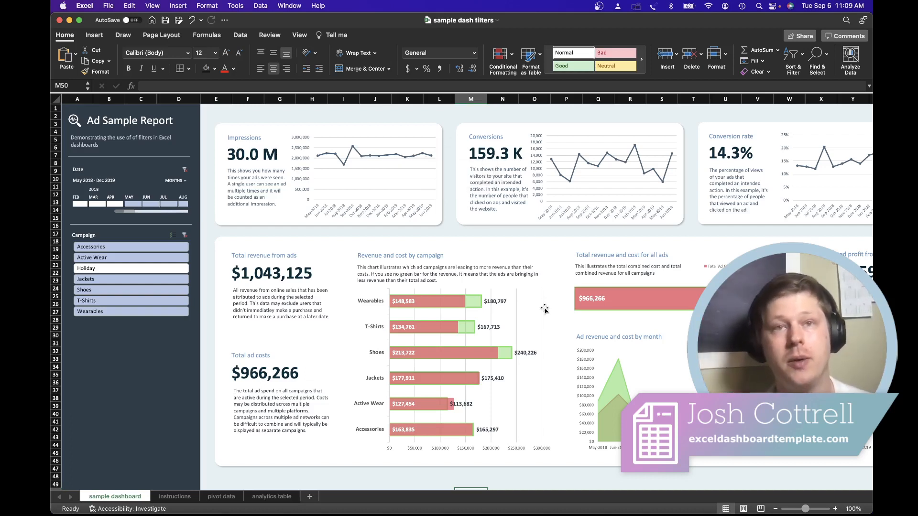
mouse_move(571, 256)
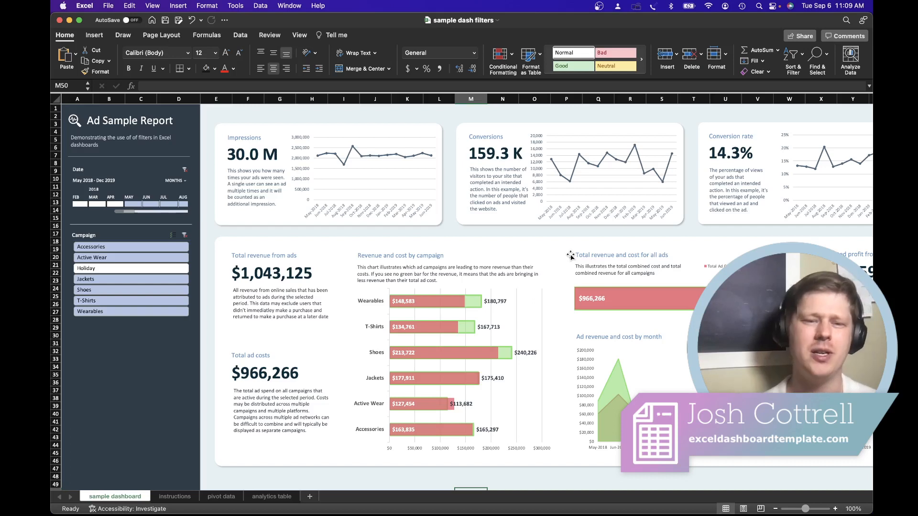
Filter the Campaign slicer to Holiday plus Shoes, giving total revenue $441,499.
click(131, 278)
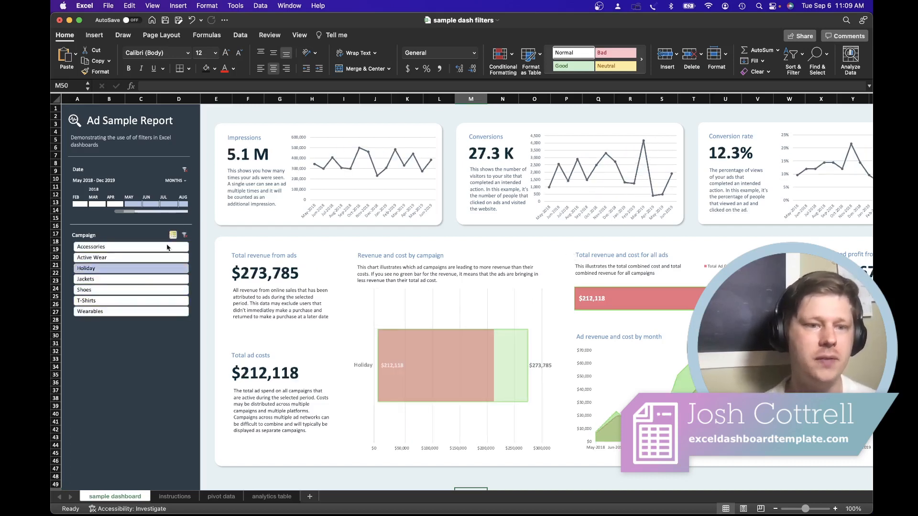
click(131, 289)
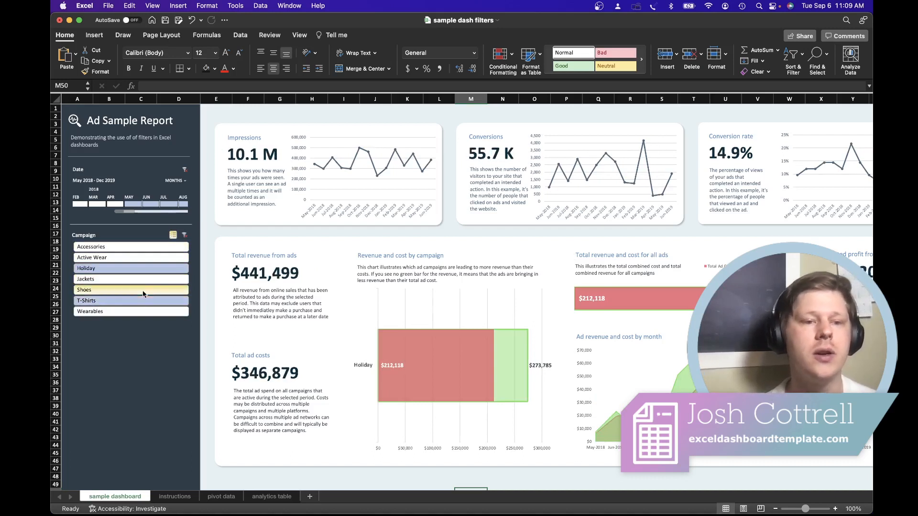